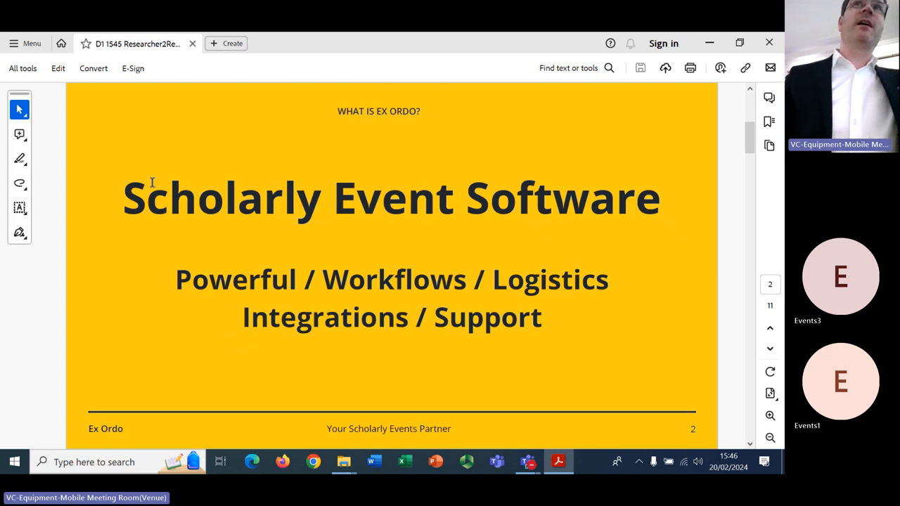
Advance the deck to slide 3, the 'Scholarly Events' lightning talk title
scroll("down", 3)
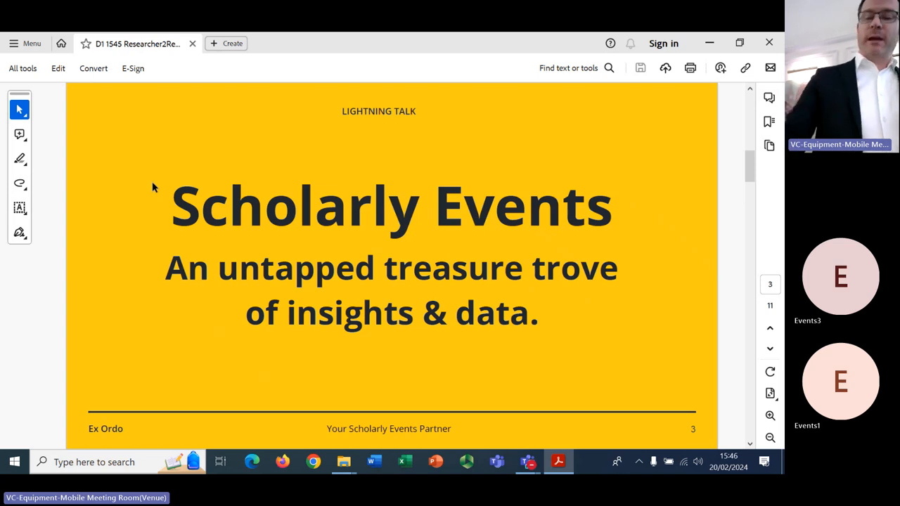
Advance to slide 4, the research lifecycle diagram linking funder, publisher and library
scroll("down", 3)
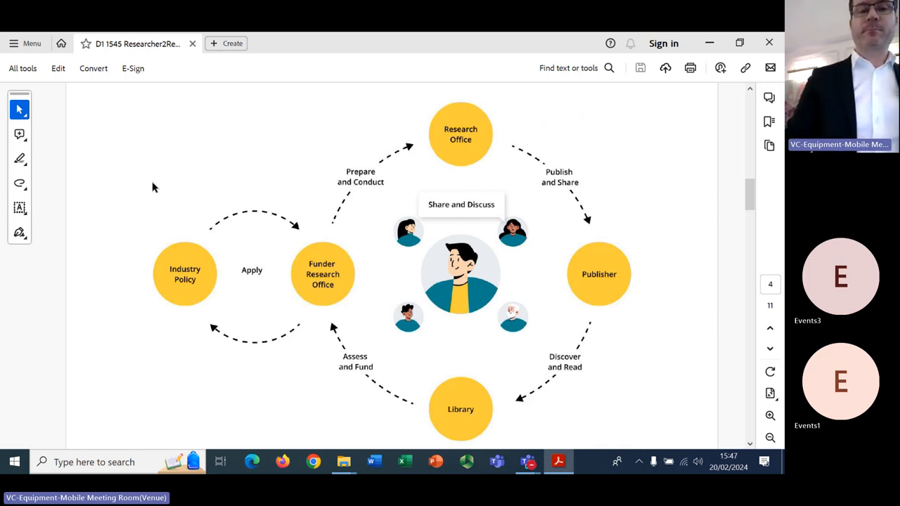
scroll("down", 3)
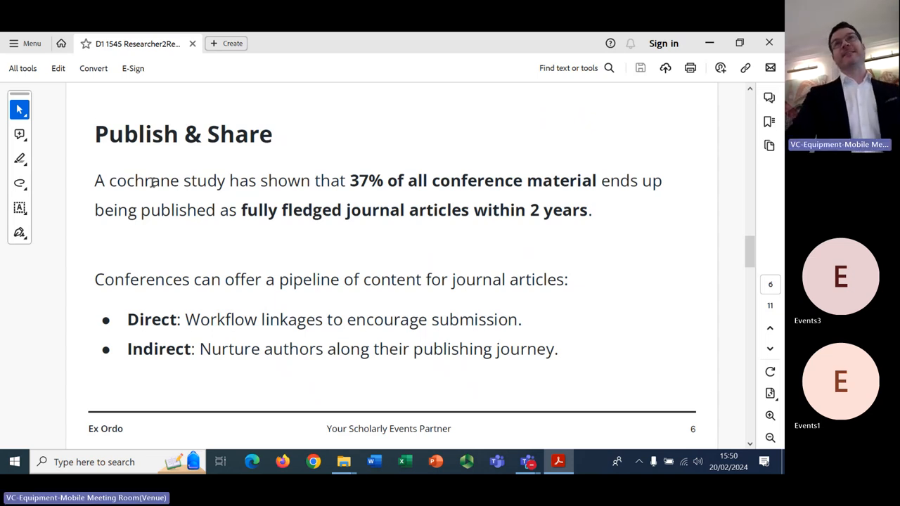
Advance from slide 6 to slide 7, 'Discover & Read'
left_click(769, 349)
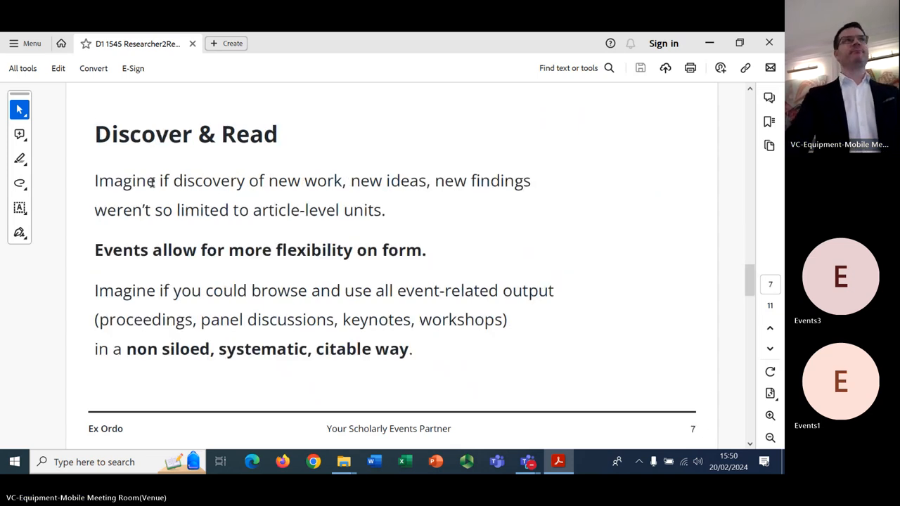